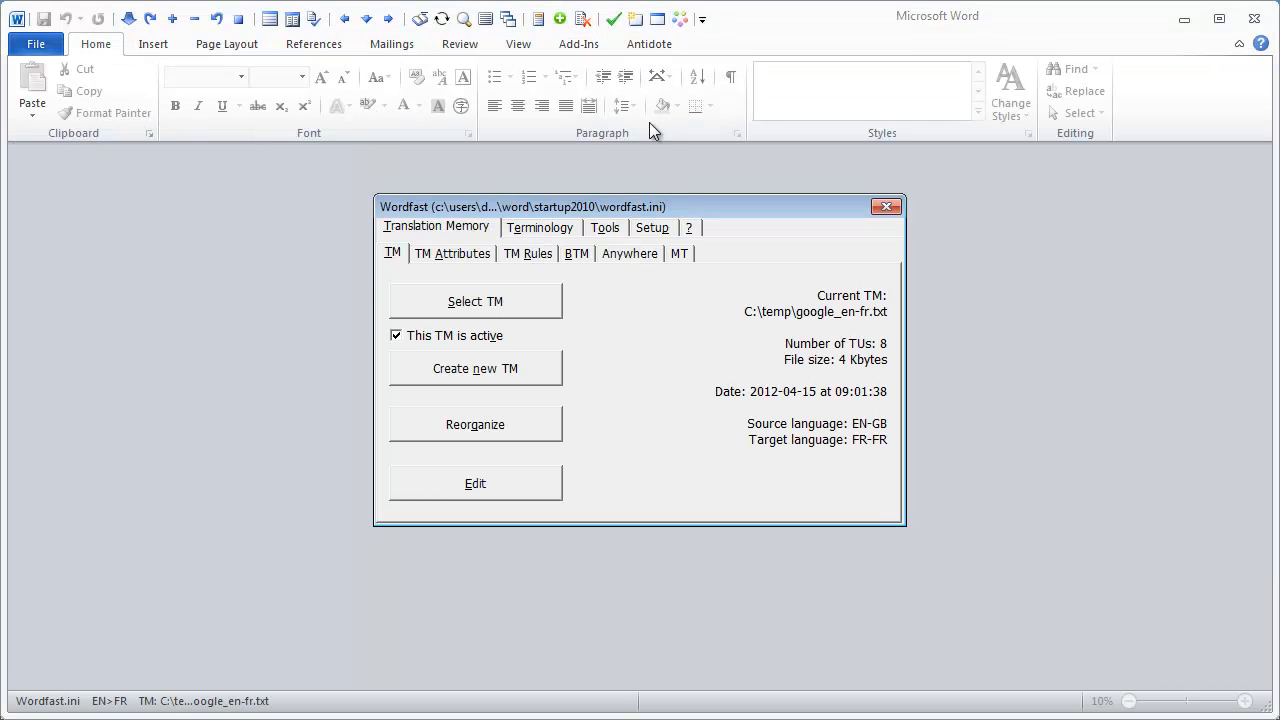
- In Wordfast's MT settings, enter the Microsoft client ID 'DominiquePivardID'
click(688, 227)
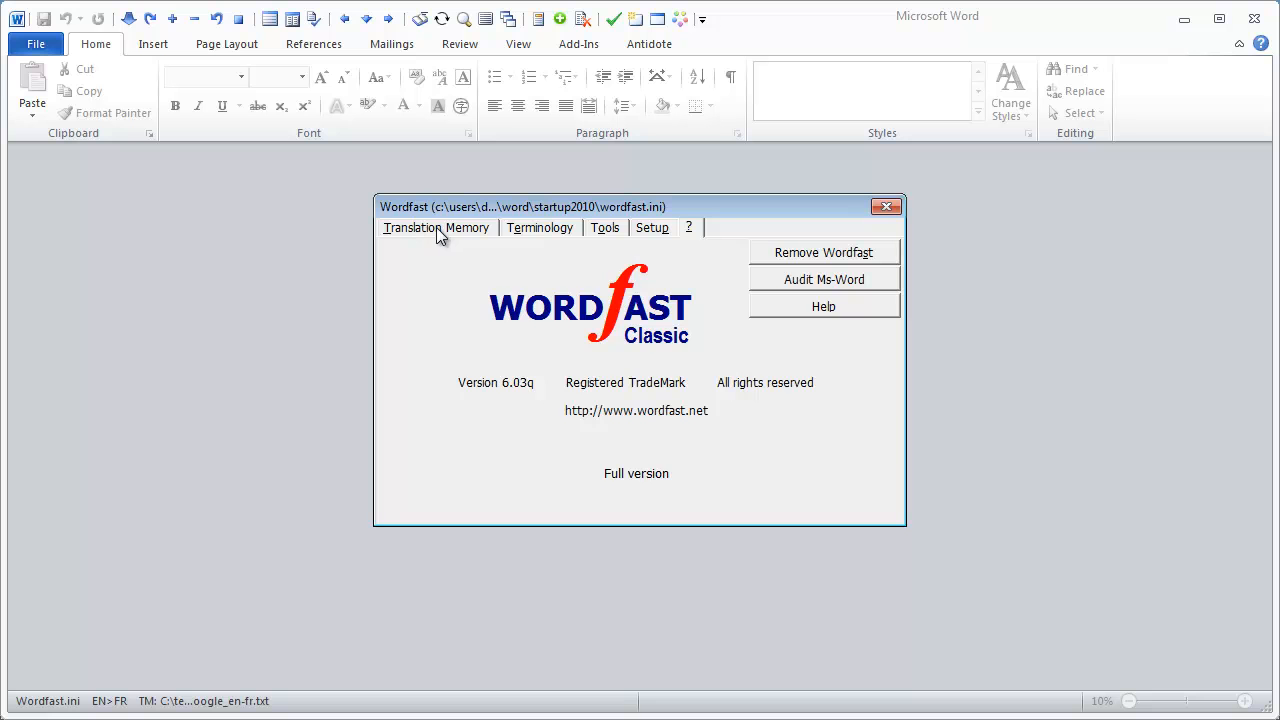
click(436, 227)
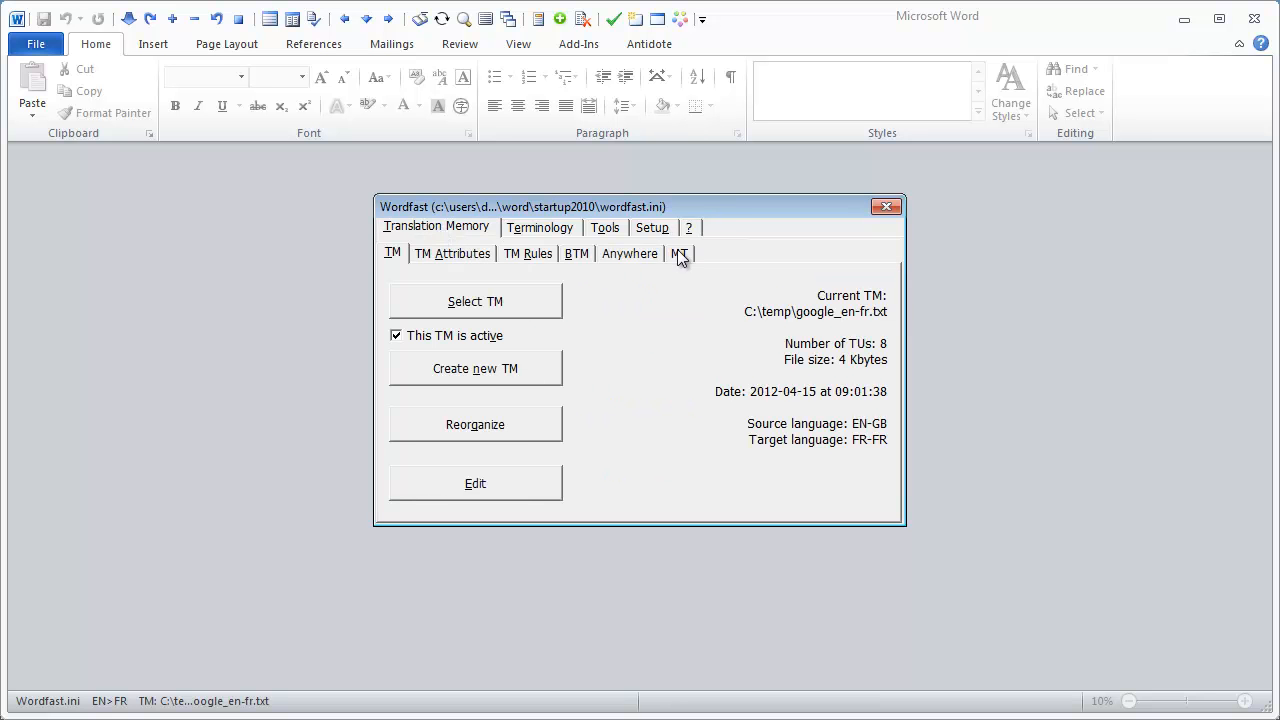
click(679, 253)
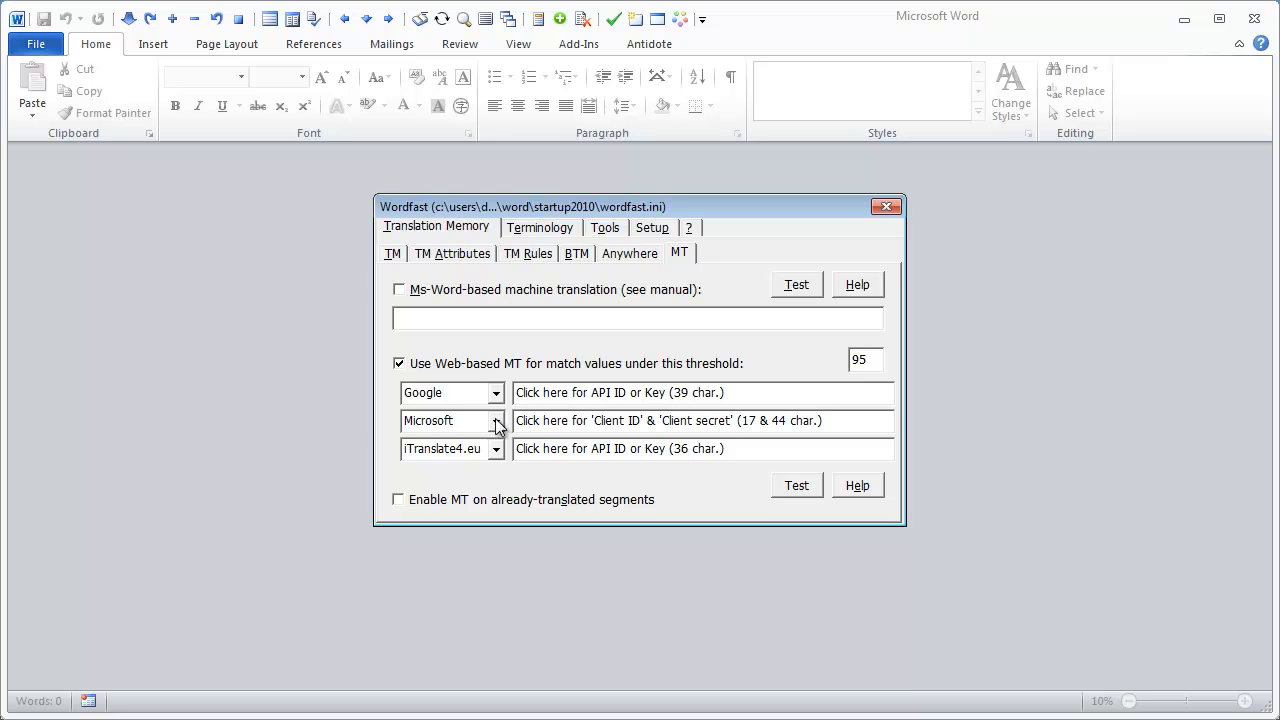
text(DominiquePivardID)
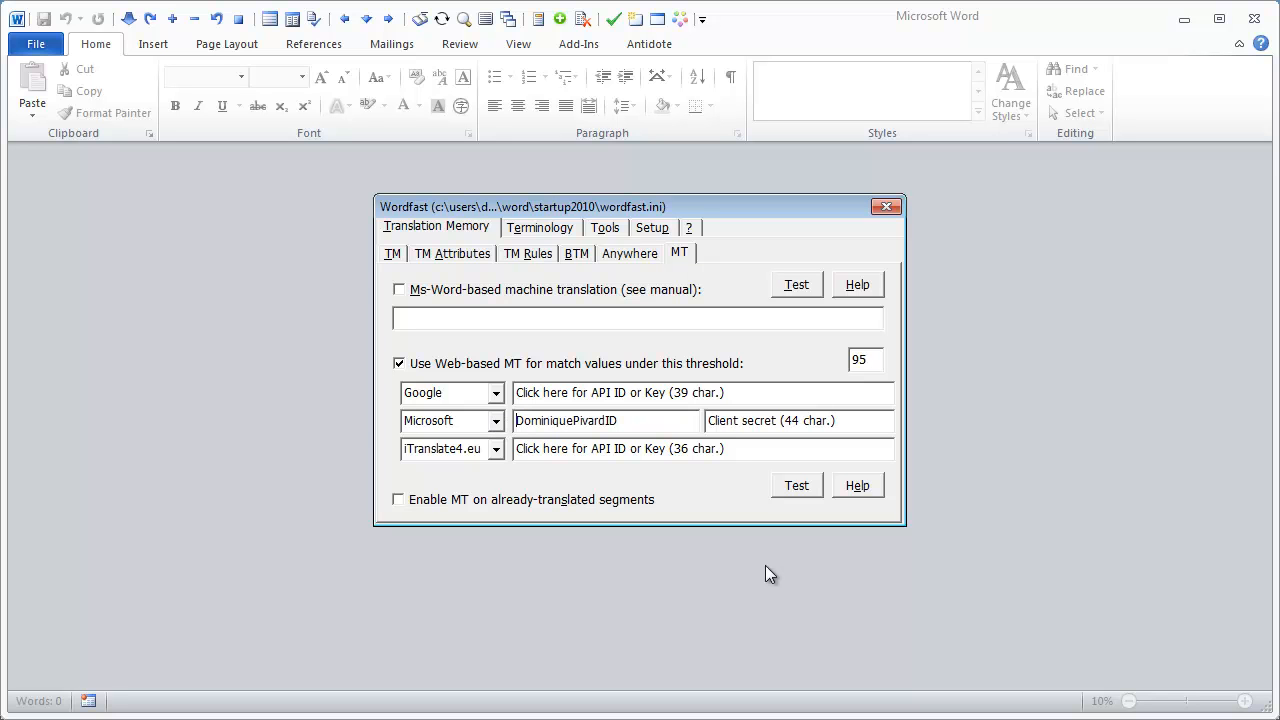
triple_click(604, 420)
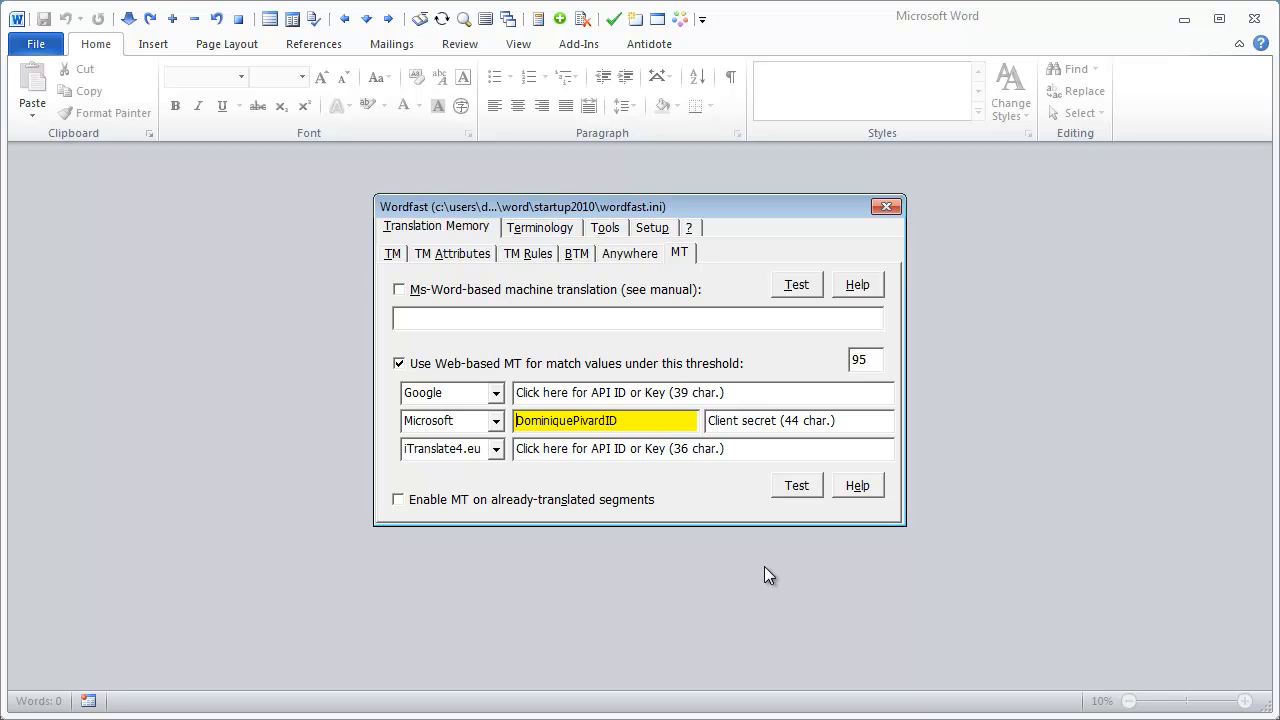
mouse_move(749, 572)
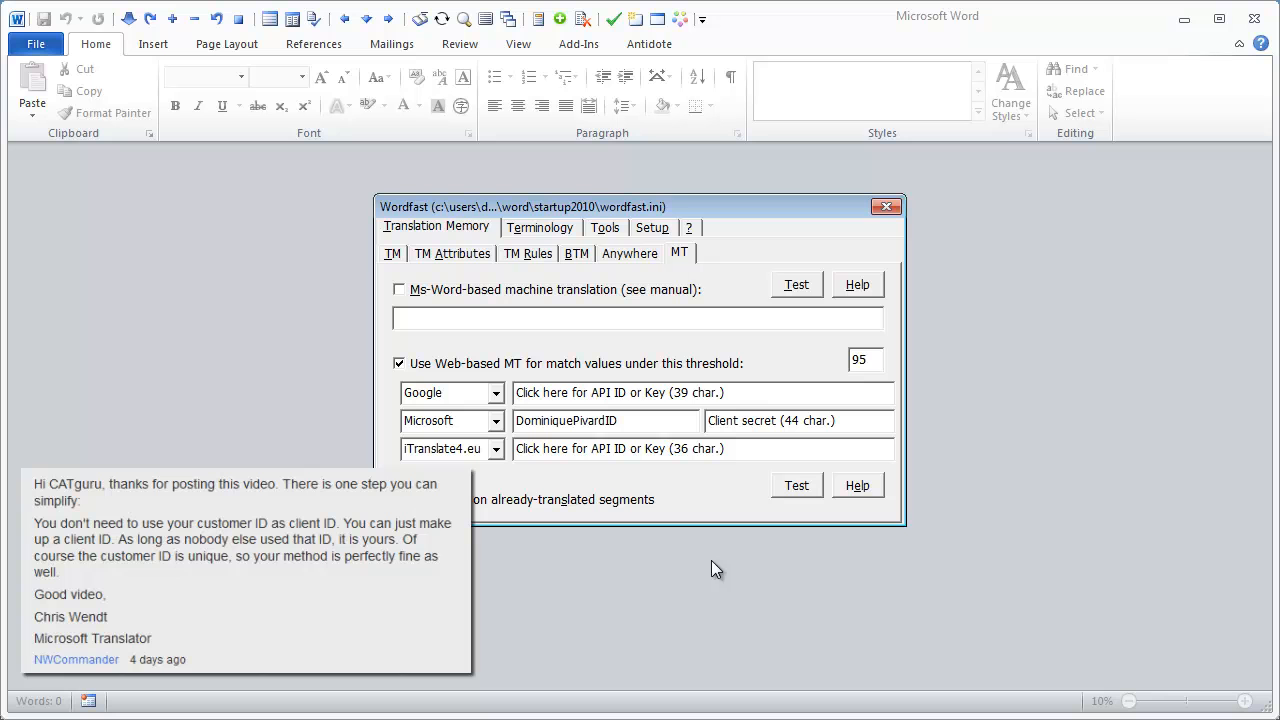
mouse_move(763, 472)
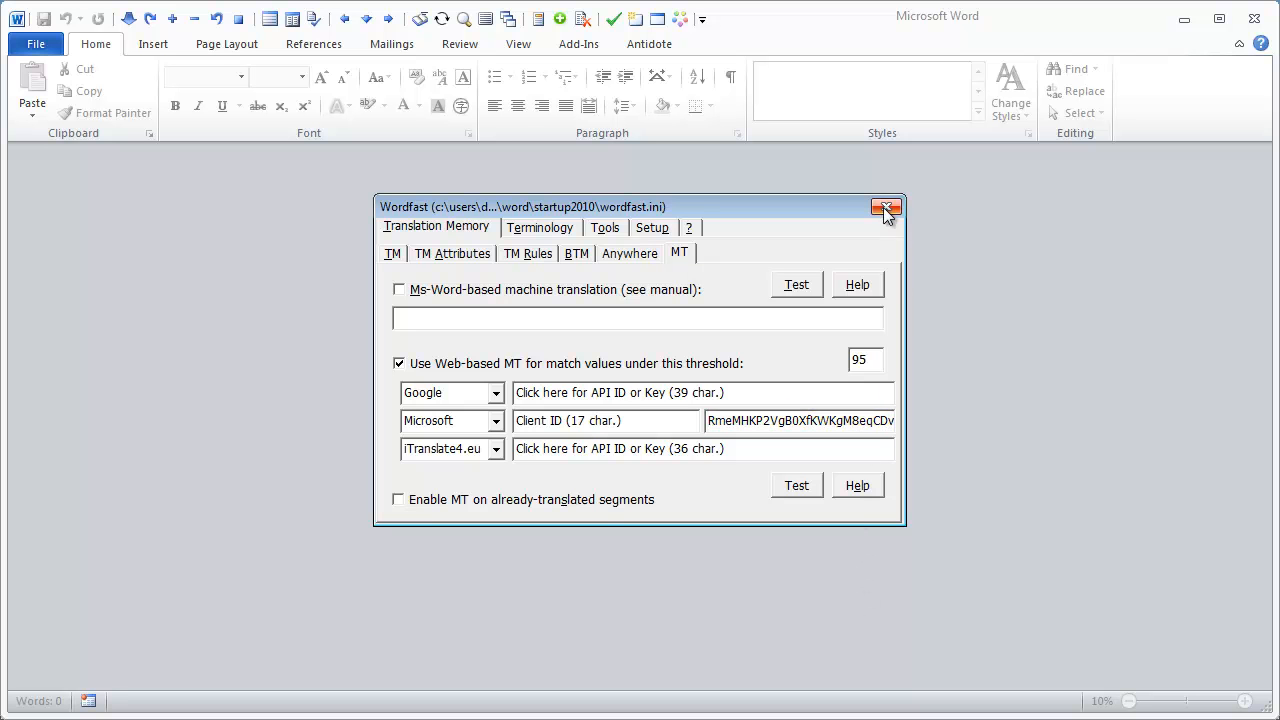
- Open the China.docx headline as a segment and browse its four web MT suggestions
click(884, 206)
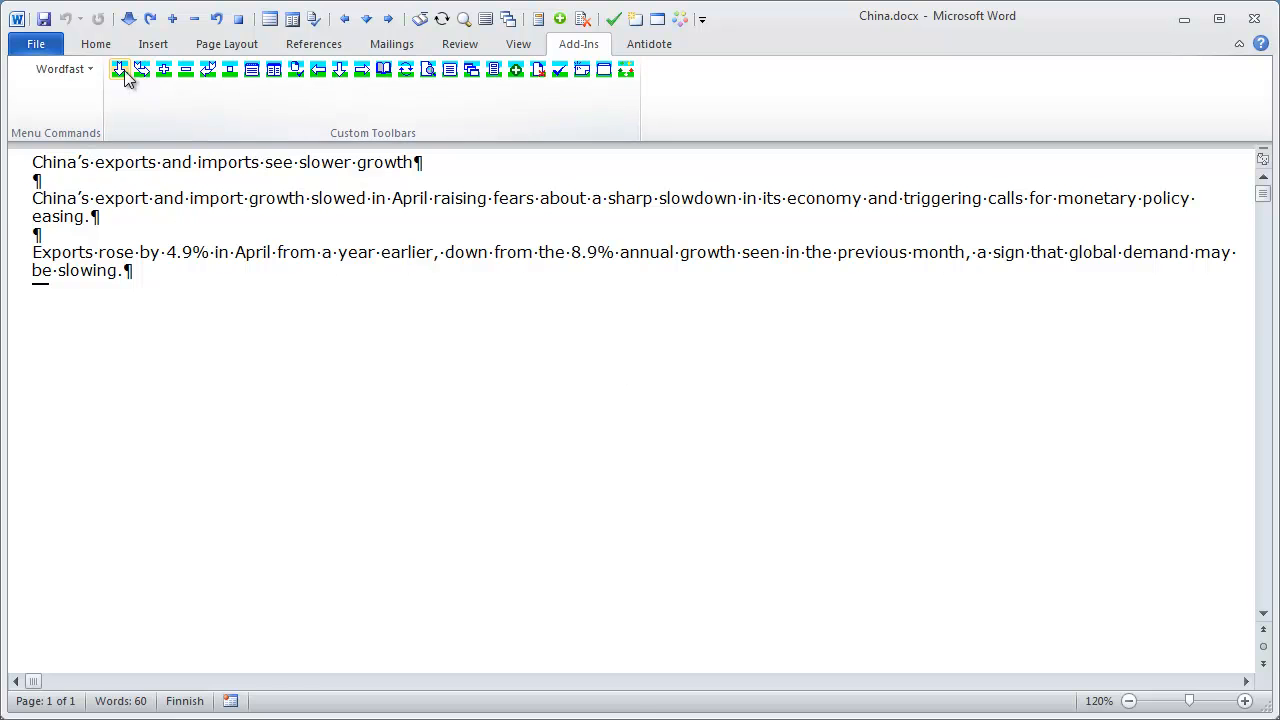
click(119, 69)
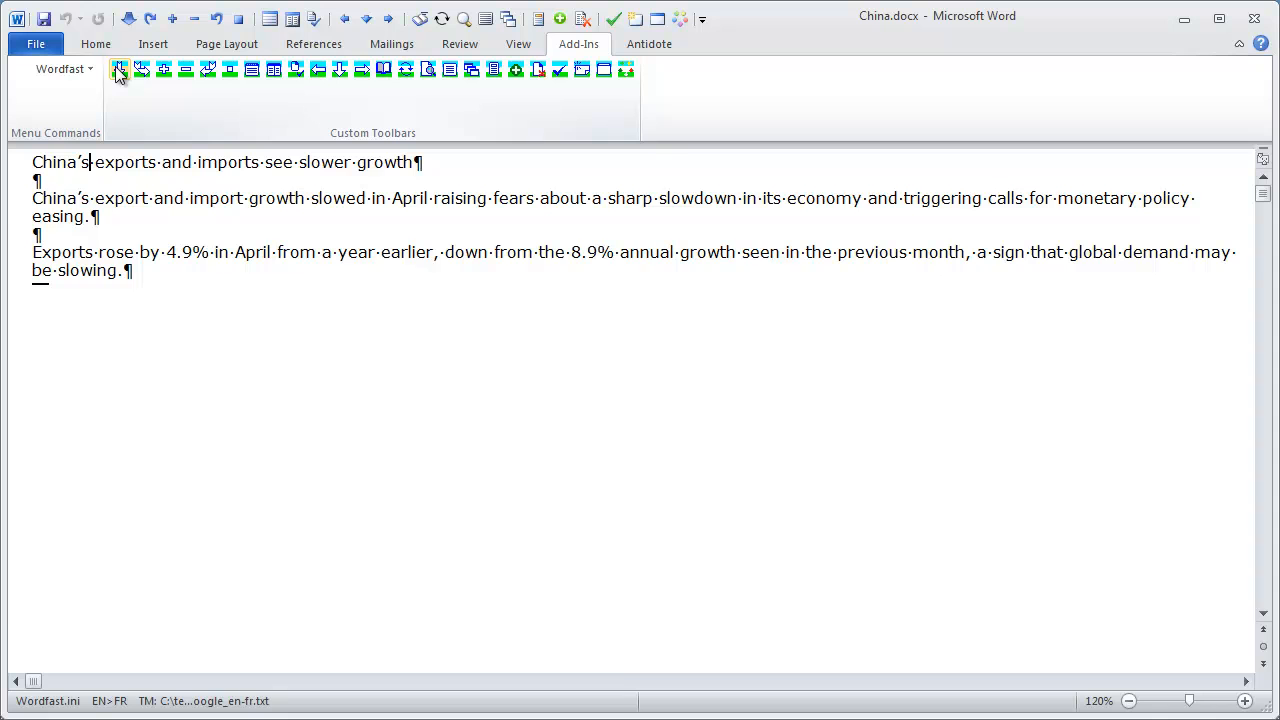
click(119, 69)
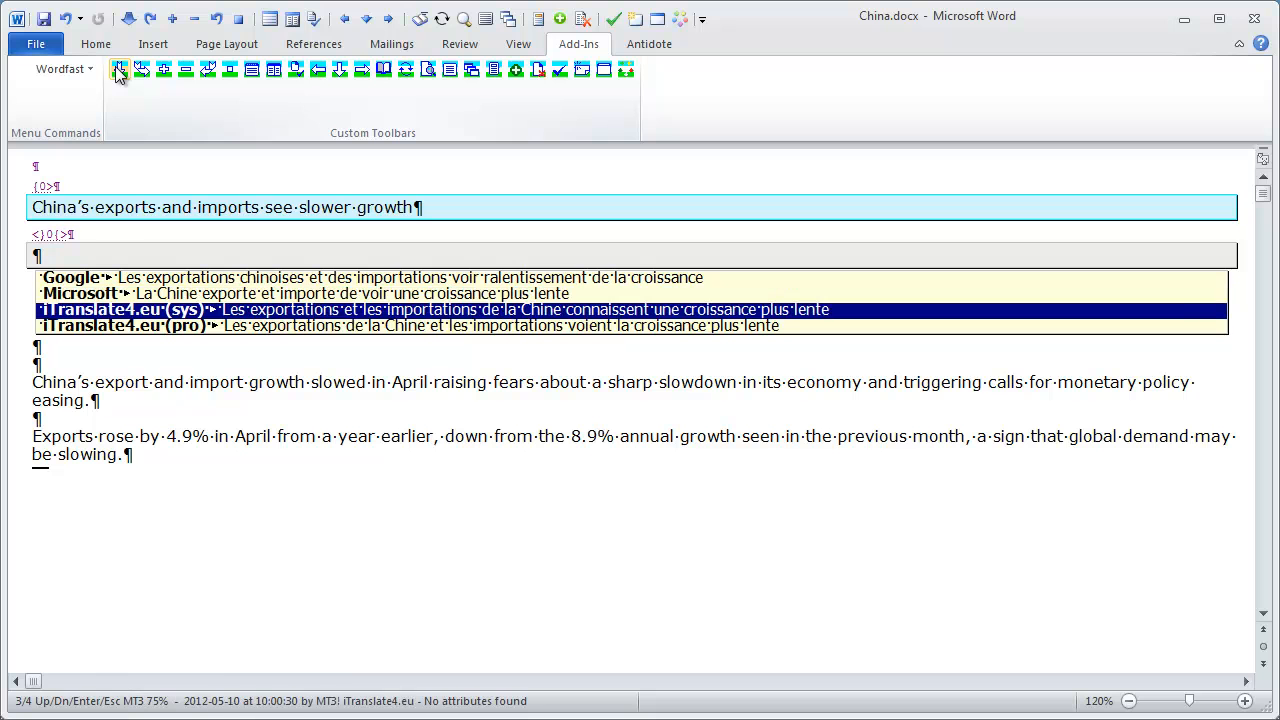
key(down)
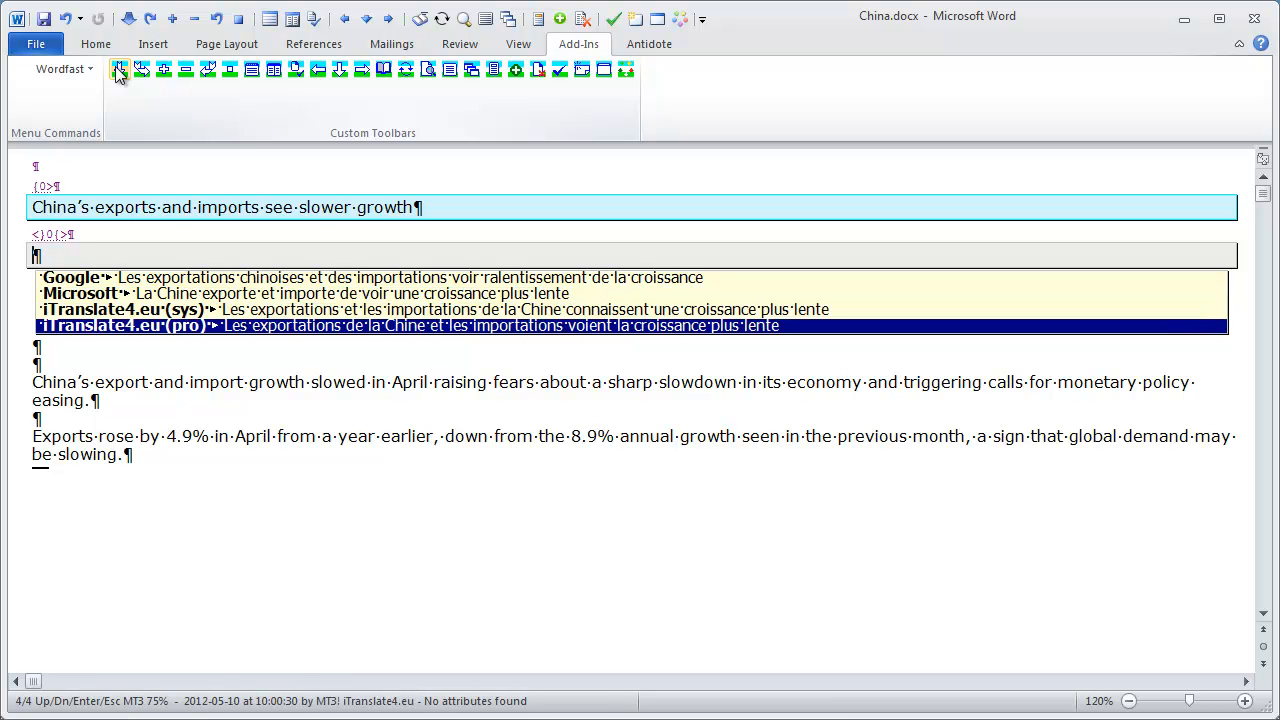
key(up)
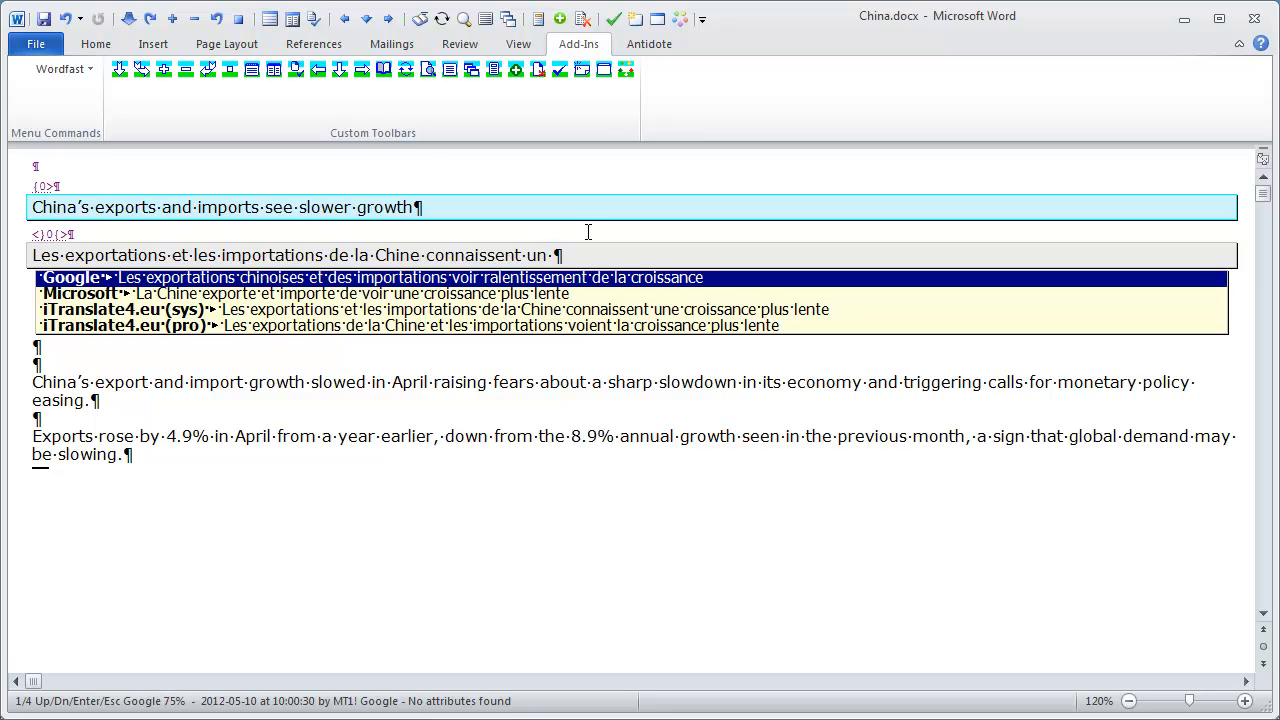
- Finish the French headline with 'ral', then select the repeated import-growth phrase
text(ralentissement de la)
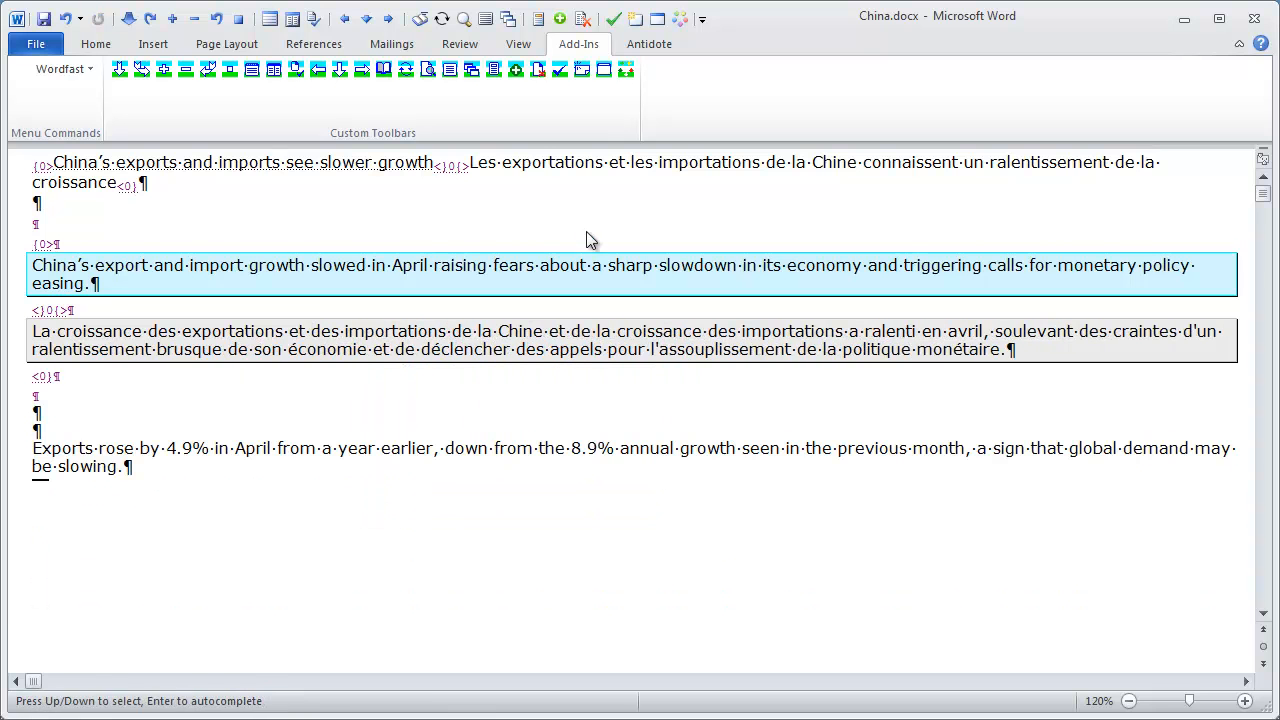
drag(543, 331, 655, 331)
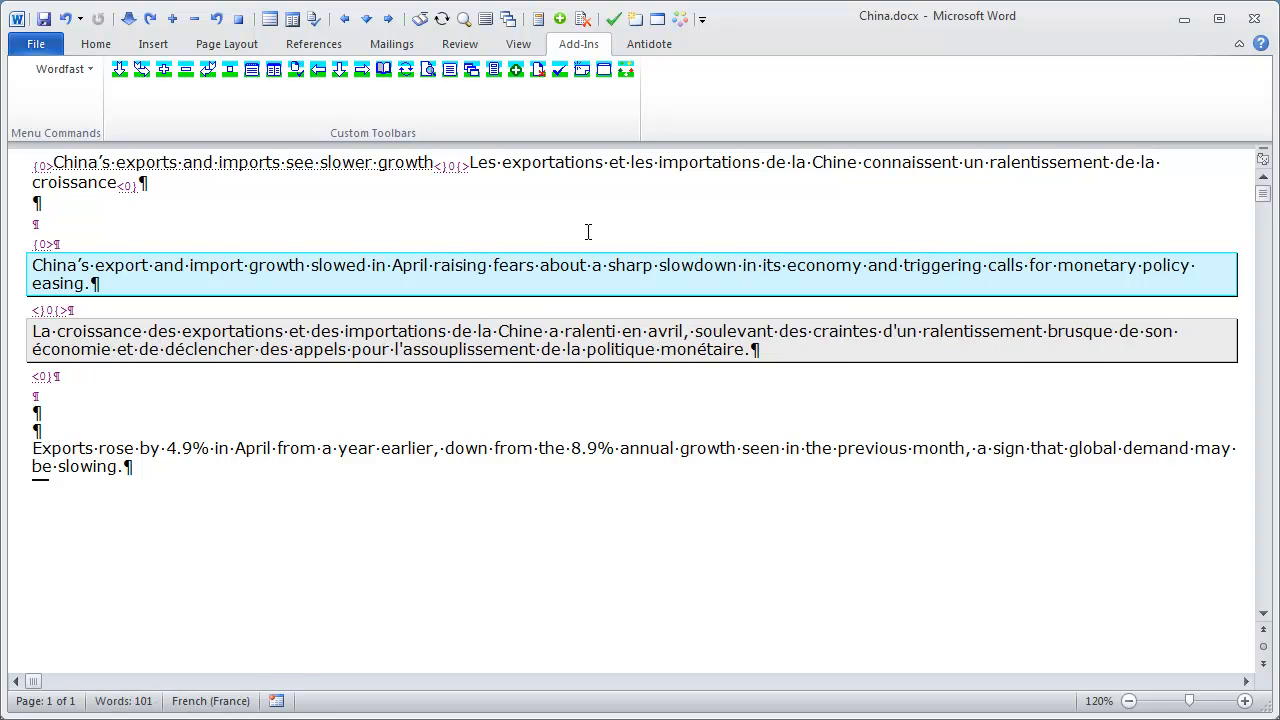
click(542, 331)
text(à)
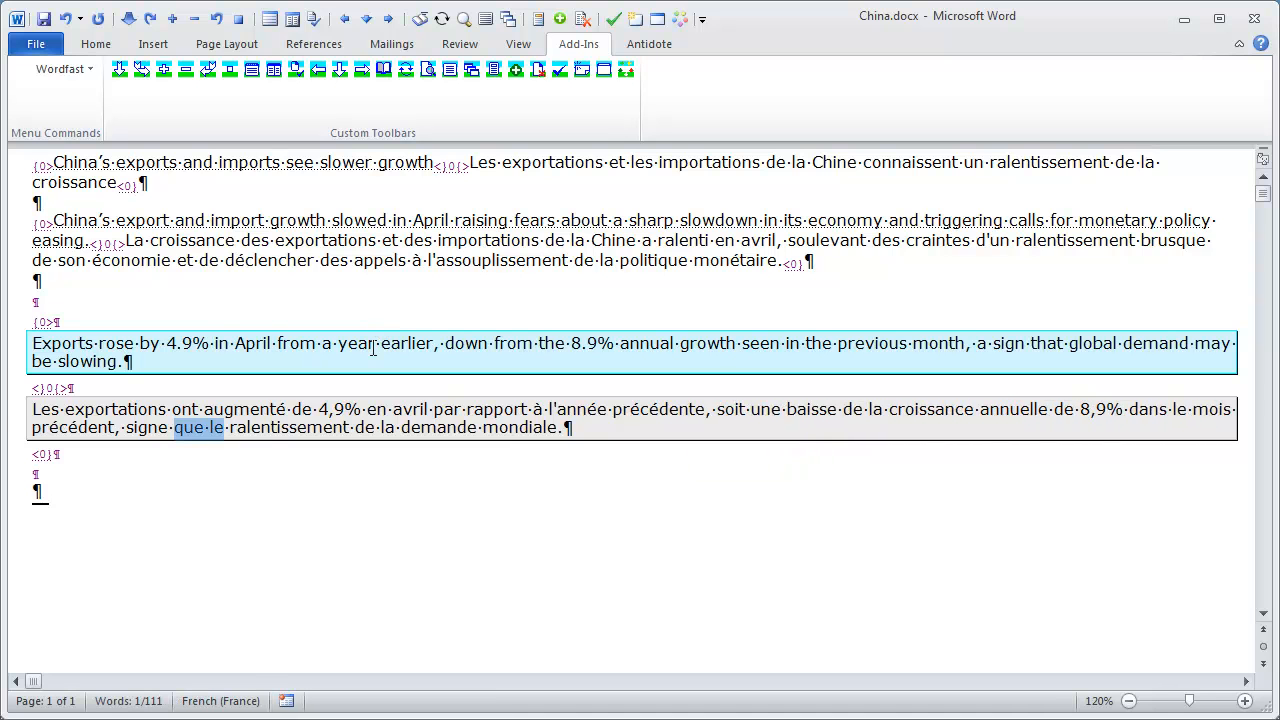
- Replace 'que le' with 'du' in the third sentence's French draft
text(du)
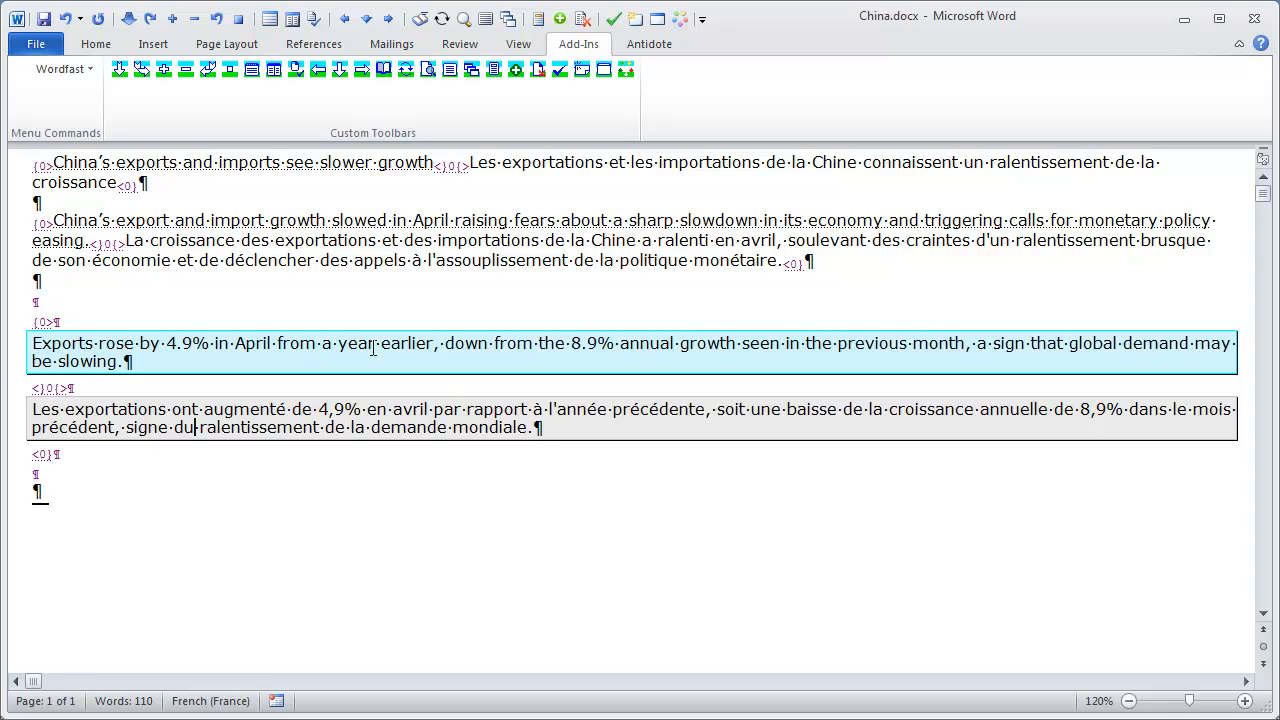